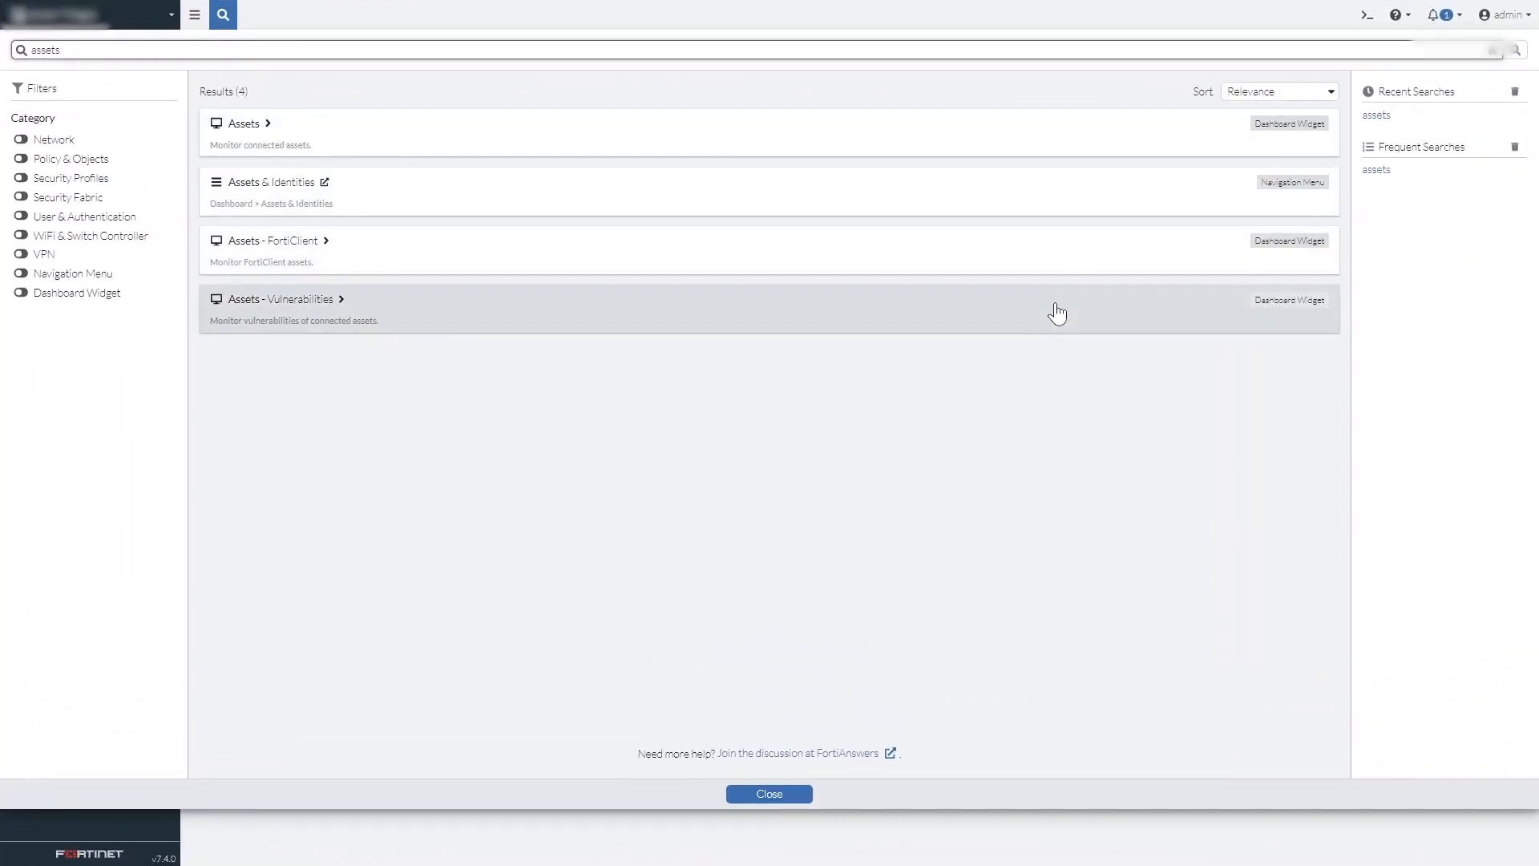
- View Assets - Vulnerabilities, then FortiView Source Interfaces by Bytes for ISFW (port3)
{"action": "left_click", "coordinate": [285, 300]}
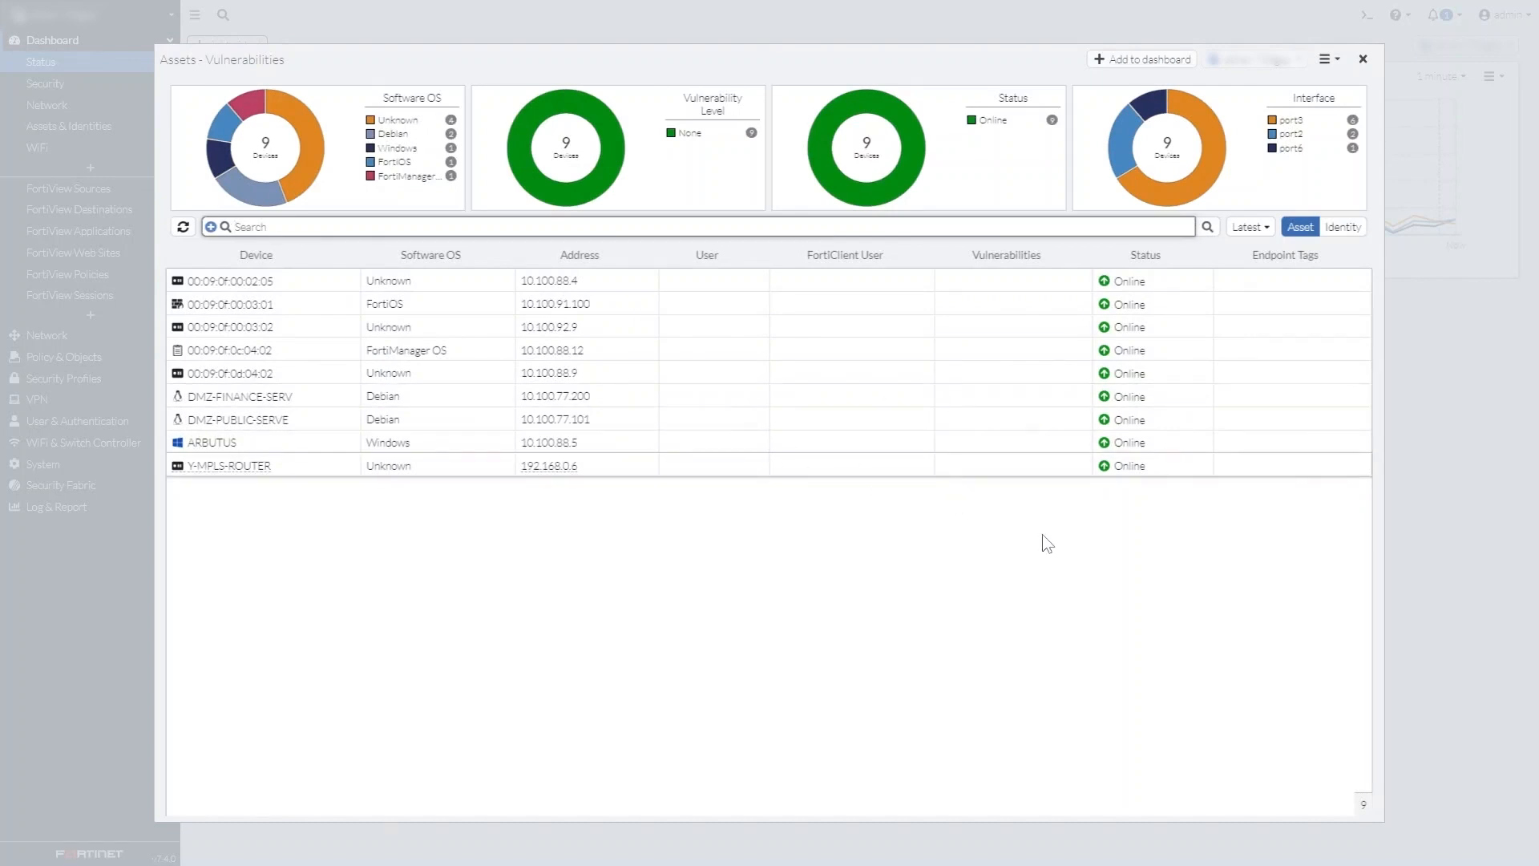
{"action": "left_click", "coordinate": [1140, 60]}
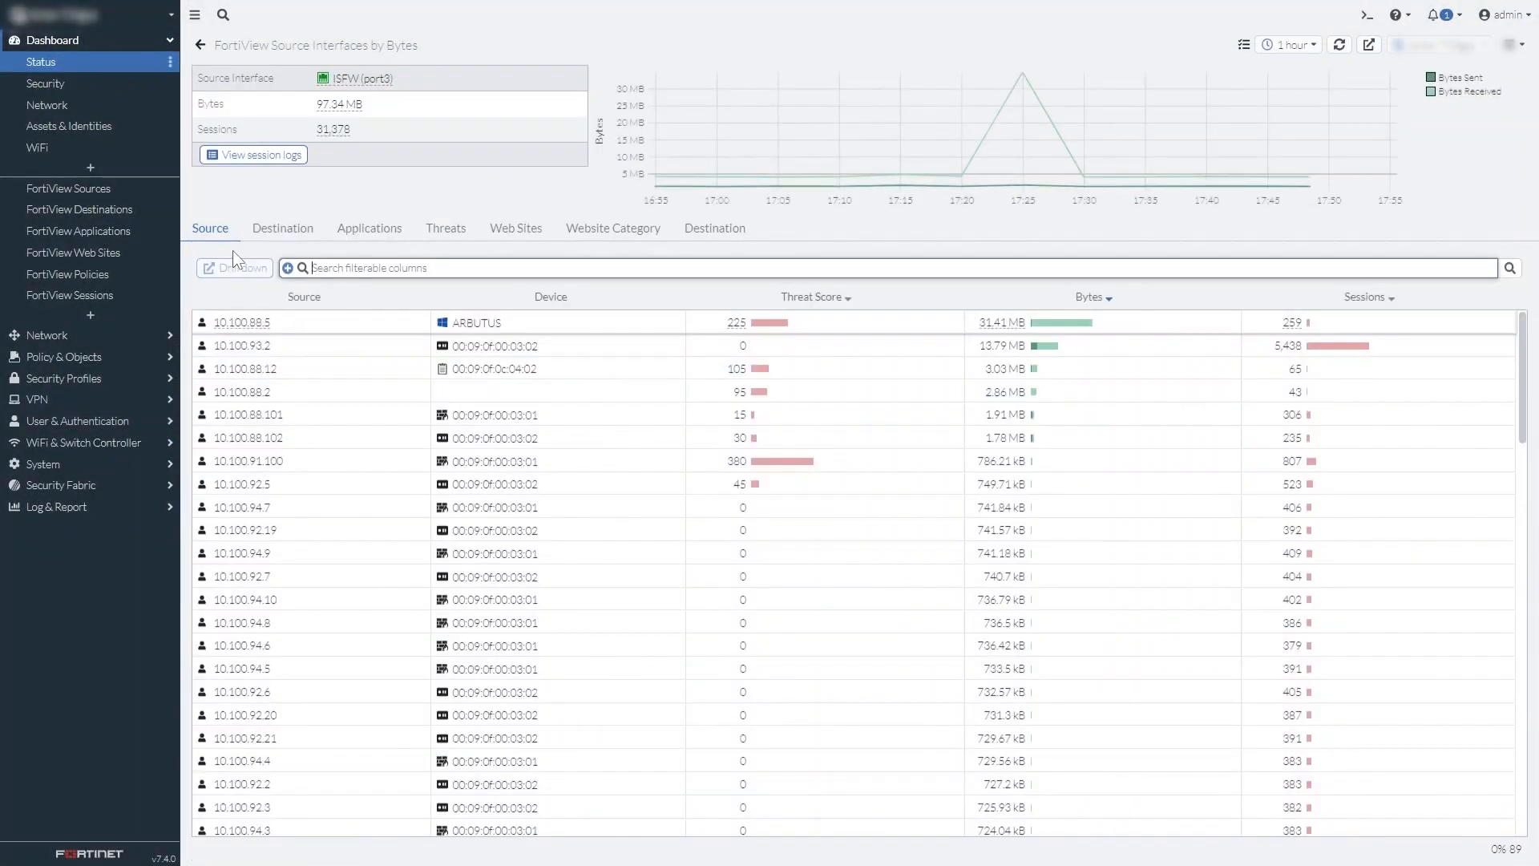
- Drill into source 10.100.88.5's traffic down to its Threats view
{"action": "left_click", "coordinate": [242, 322]}
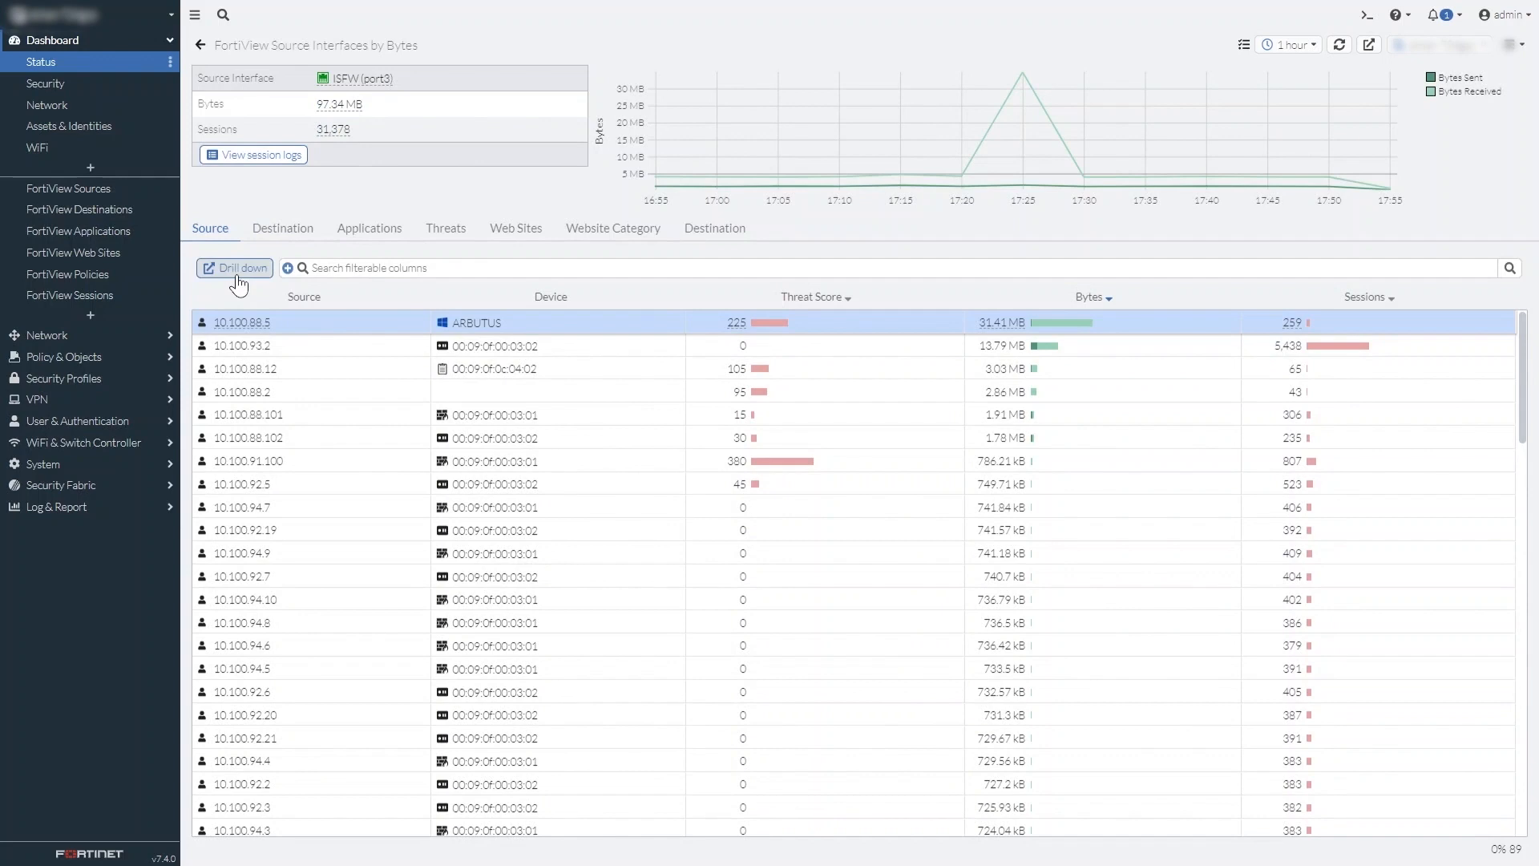
{"action": "left_click", "coordinate": [242, 322]}
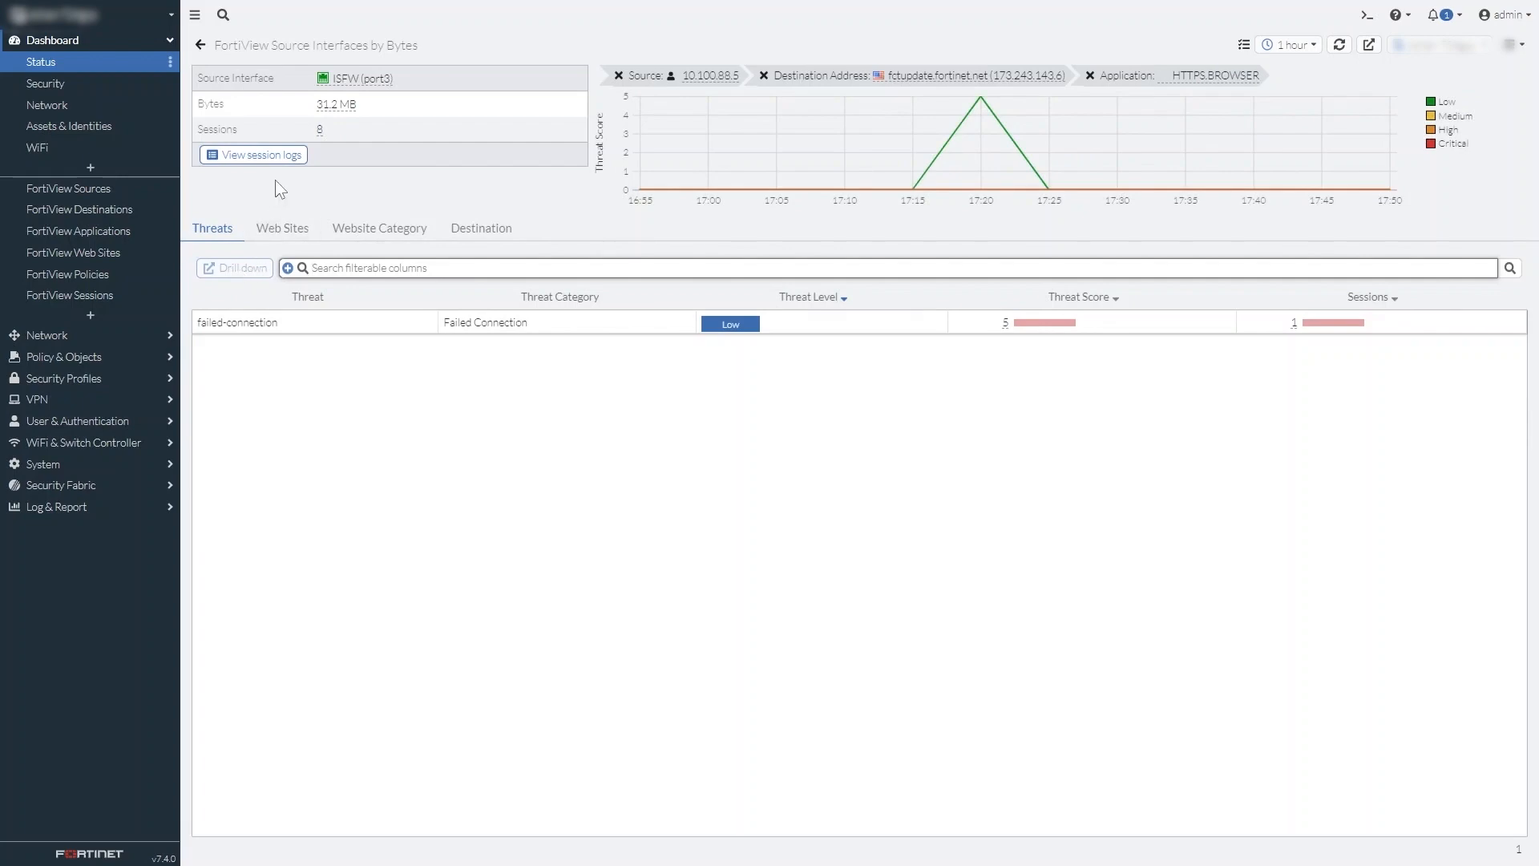
{"action": "left_click", "coordinate": [260, 154]}
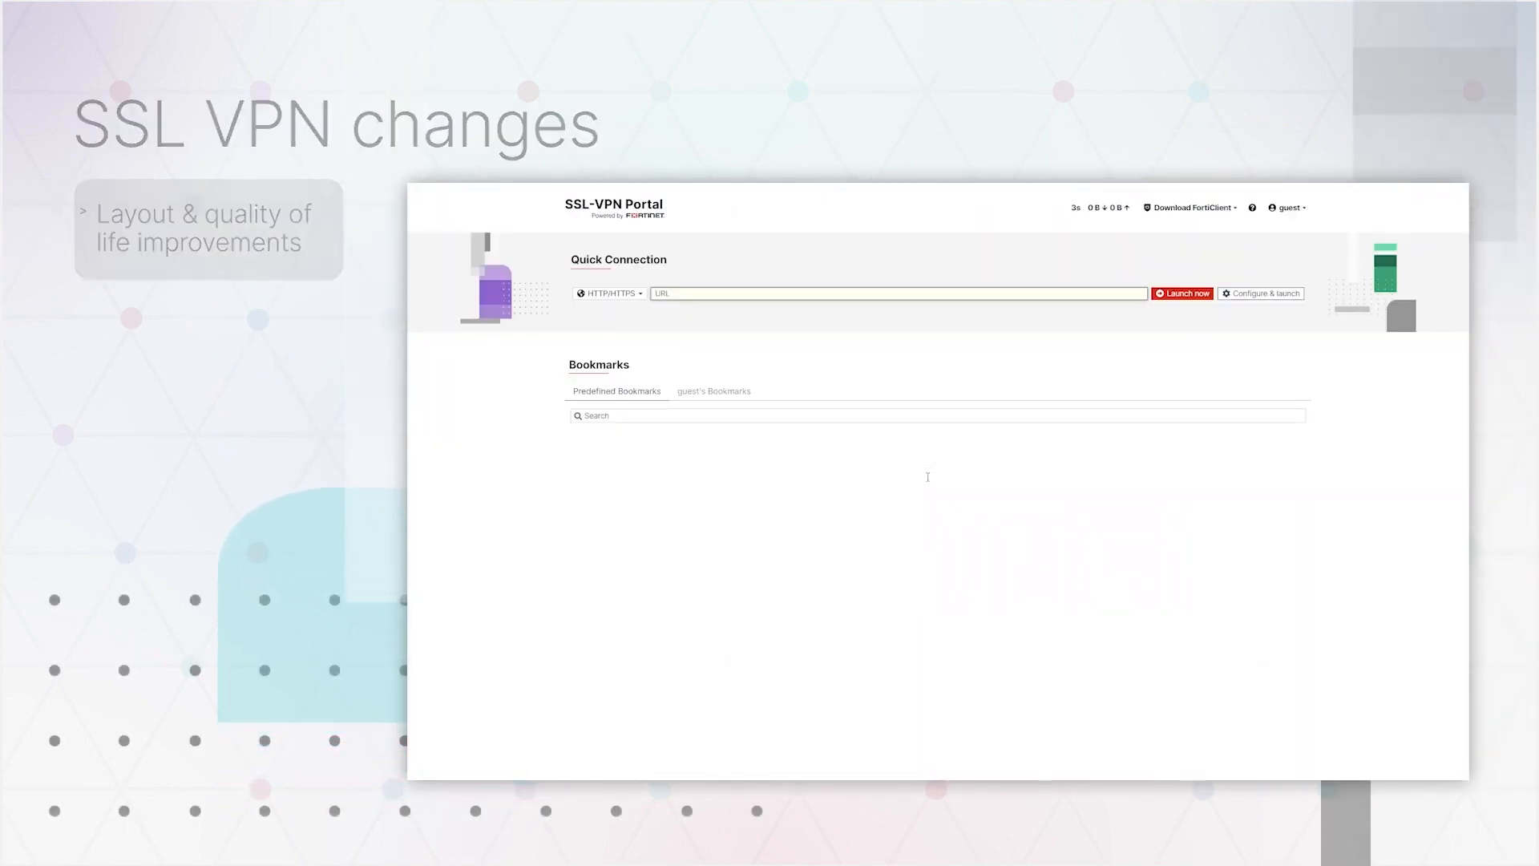
{"action": "type", "text": "w"}
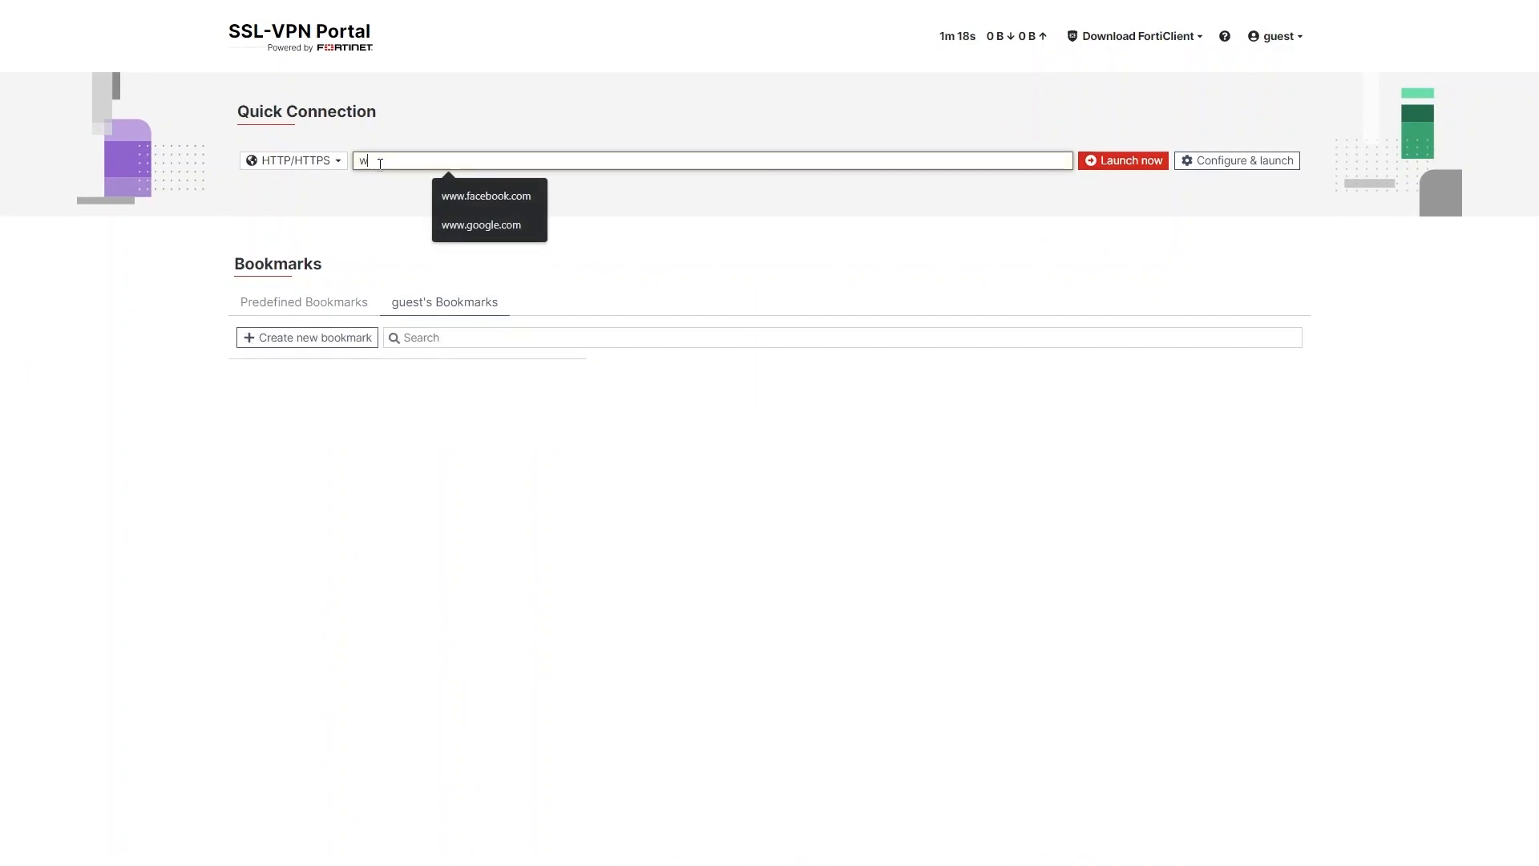
{"action": "left_click", "coordinate": [481, 224]}
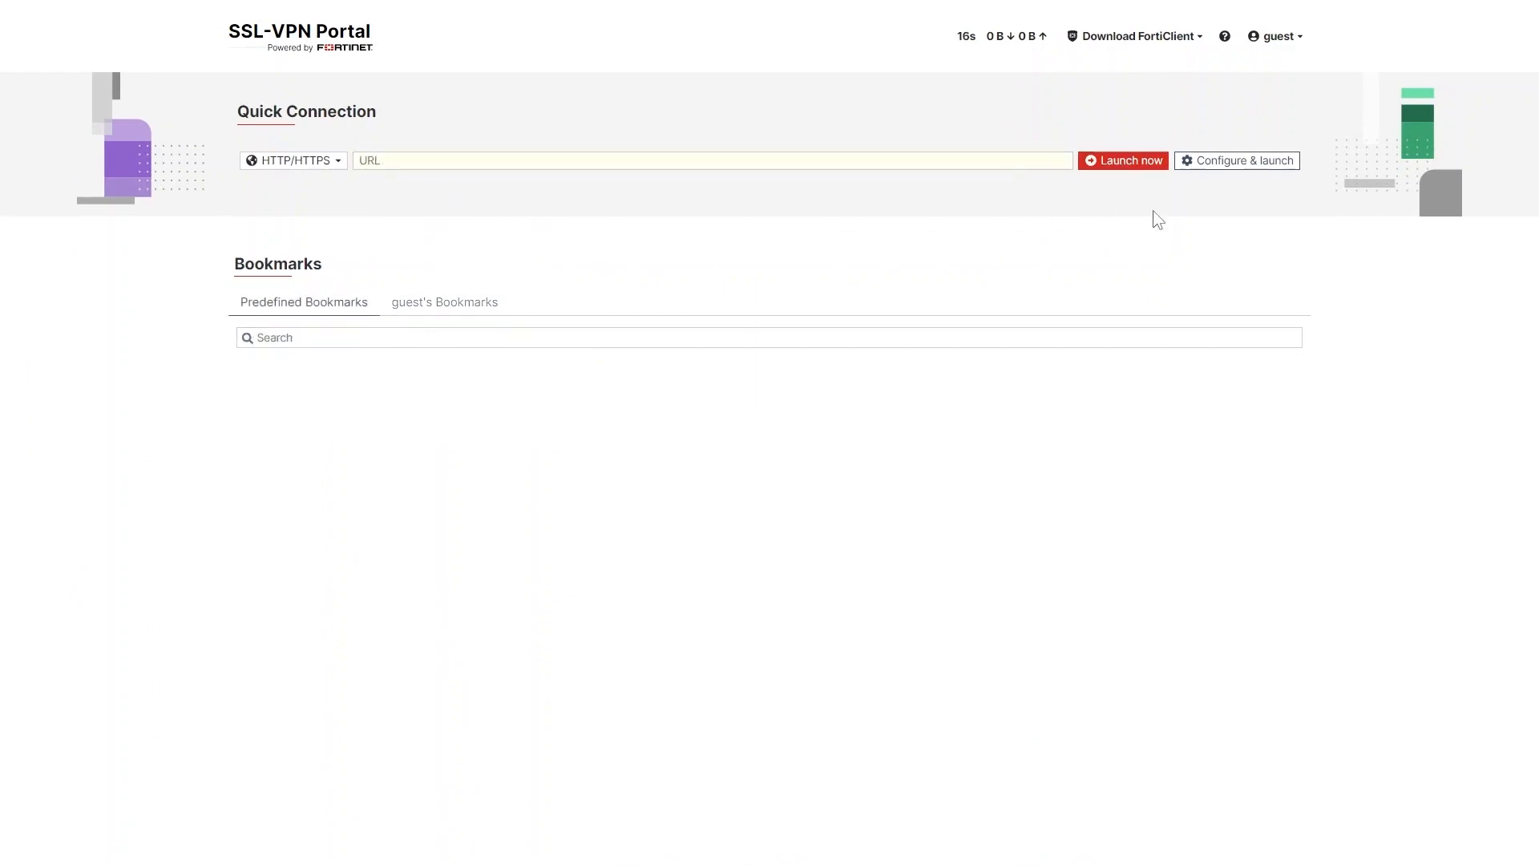
{"action": "left_click", "coordinate": [444, 303]}
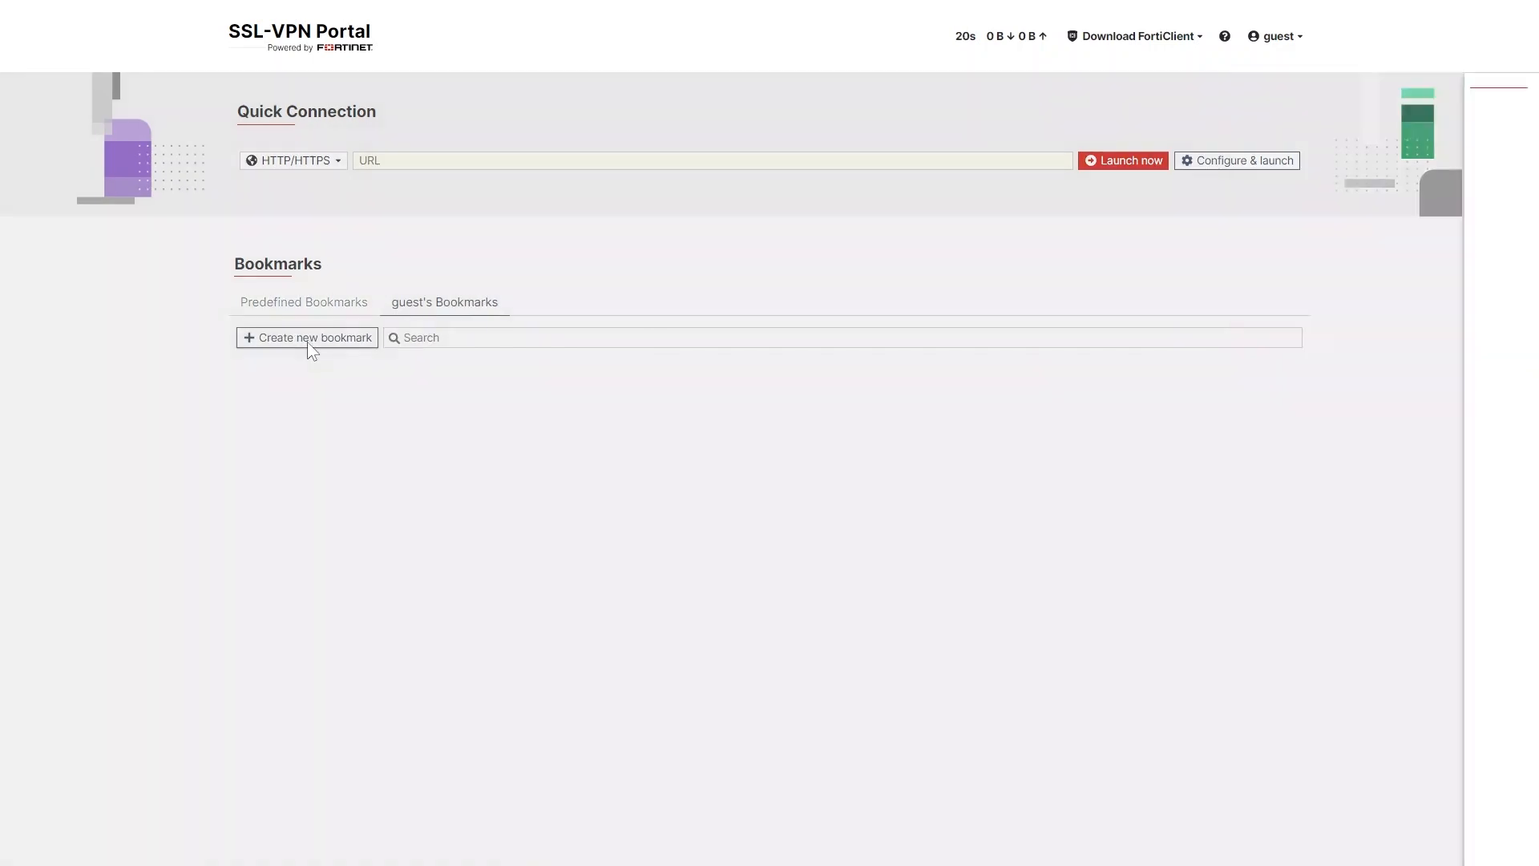
{"action": "left_click", "coordinate": [306, 337]}
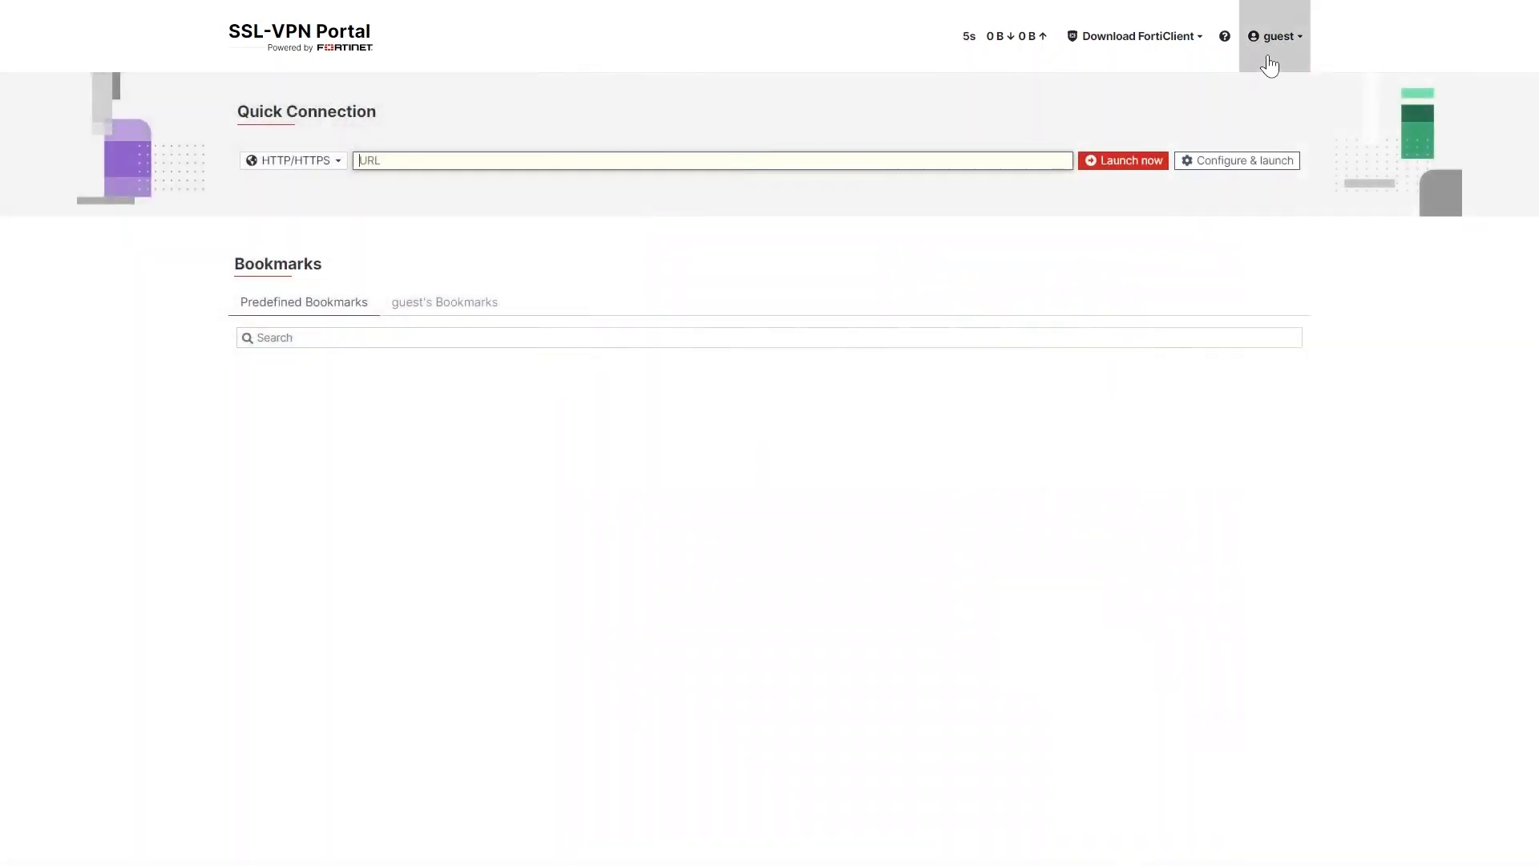
{"action": "left_click", "coordinate": [1274, 36]}
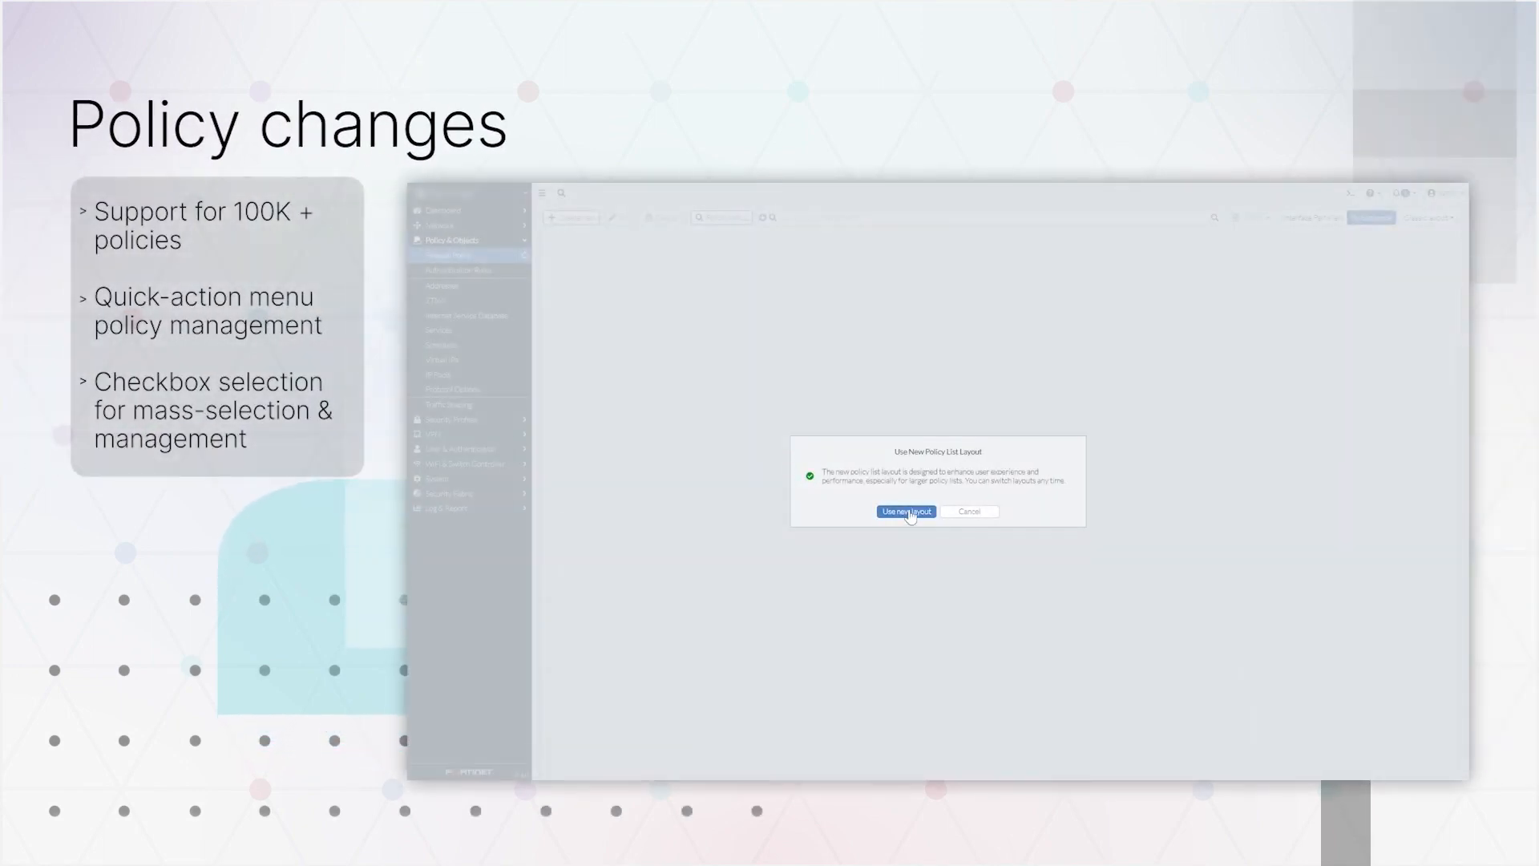
- Adopt the new Firewall Policy list layout and browse the policy list
{"action": "left_click", "coordinate": [904, 512]}
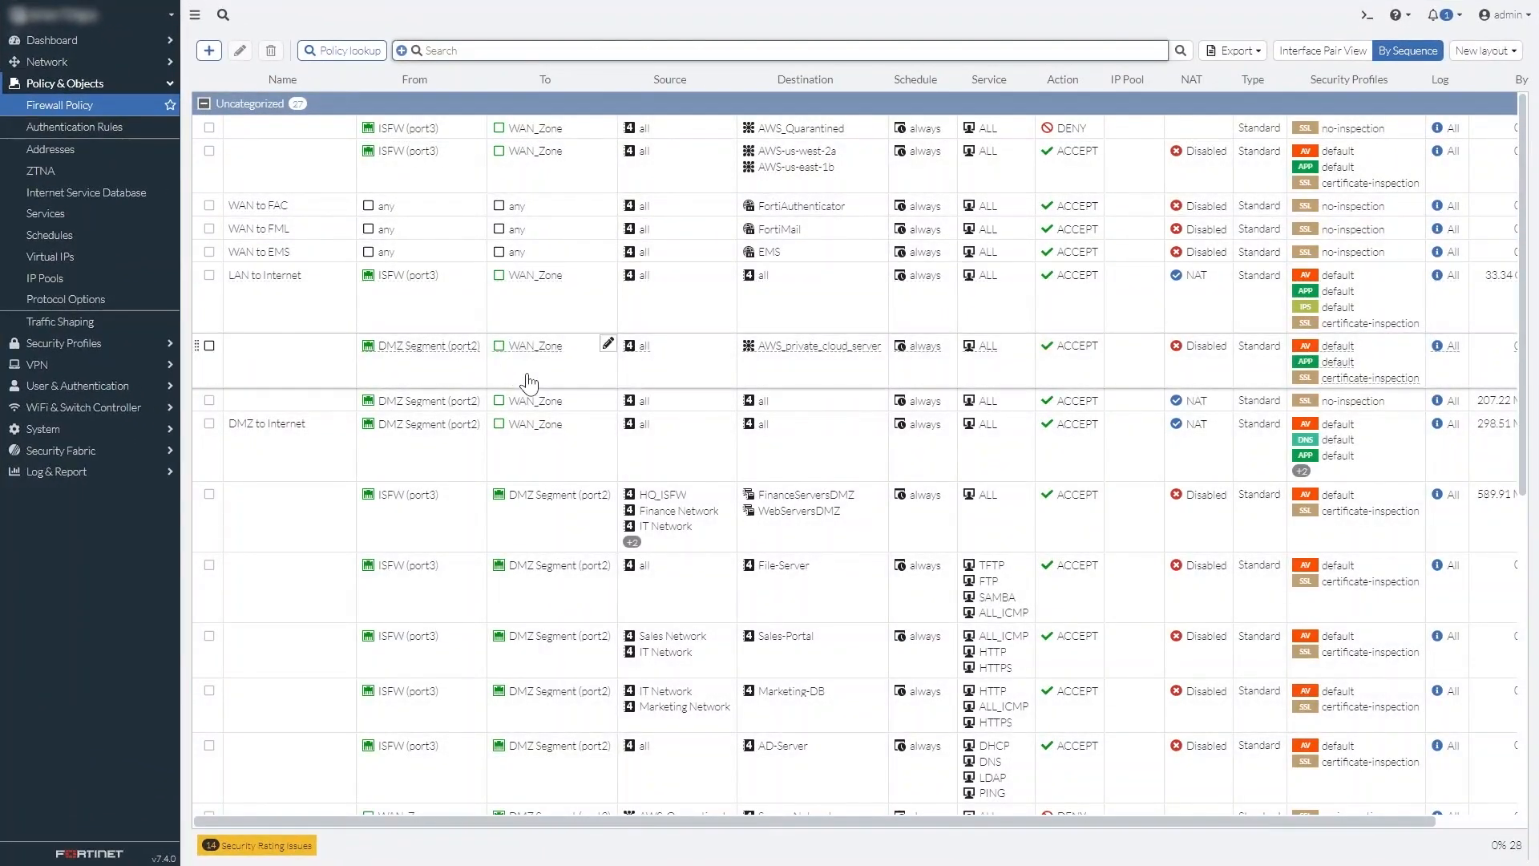
{"action": "scroll", "scroll_direction": "down", "scroll_amount": 3}
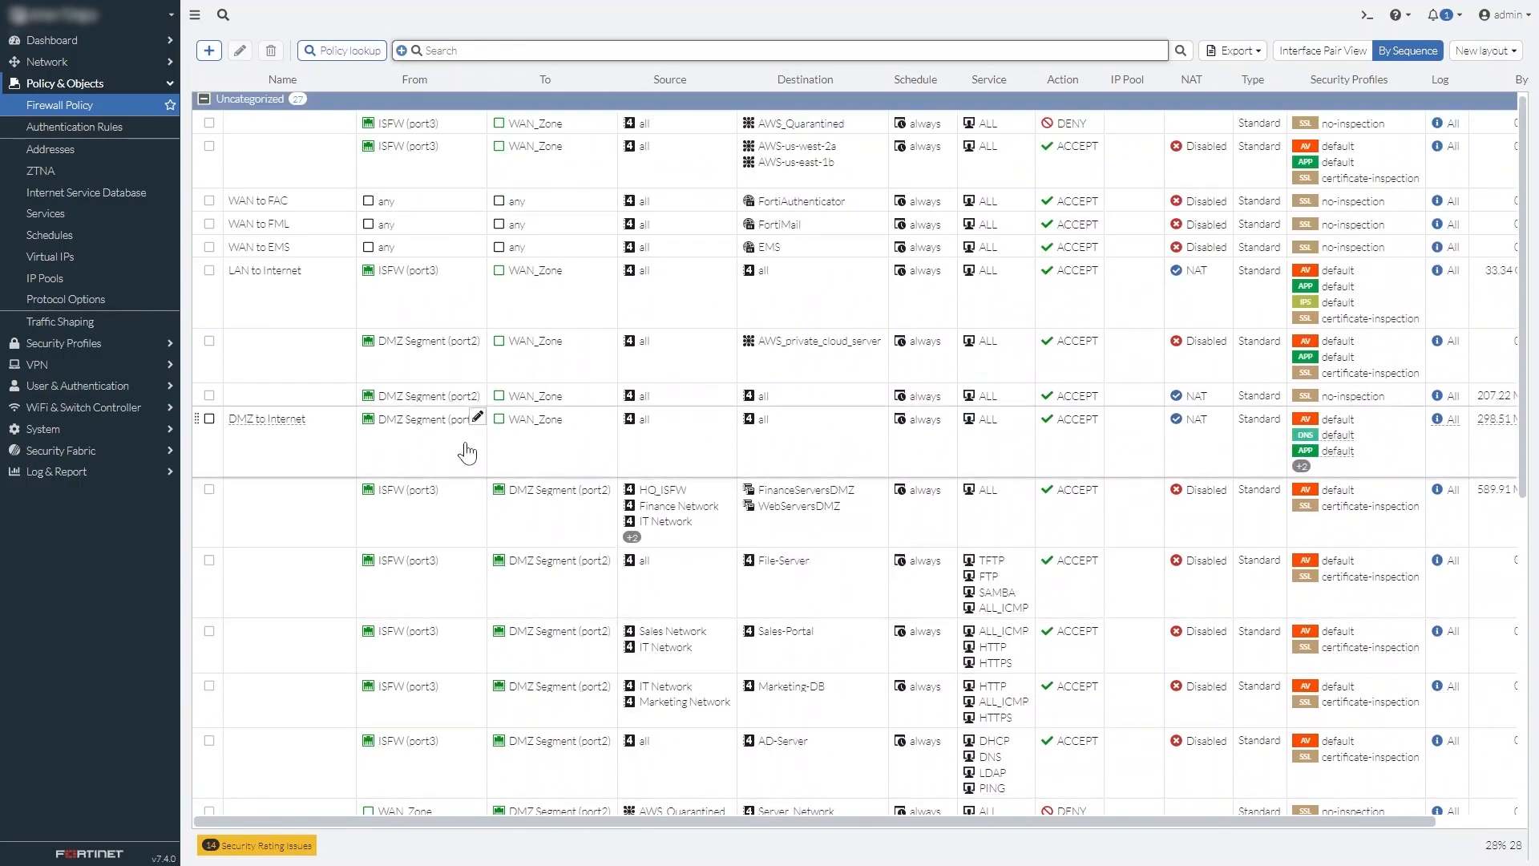
{"action": "mouse_move", "coordinate": [258, 224]}
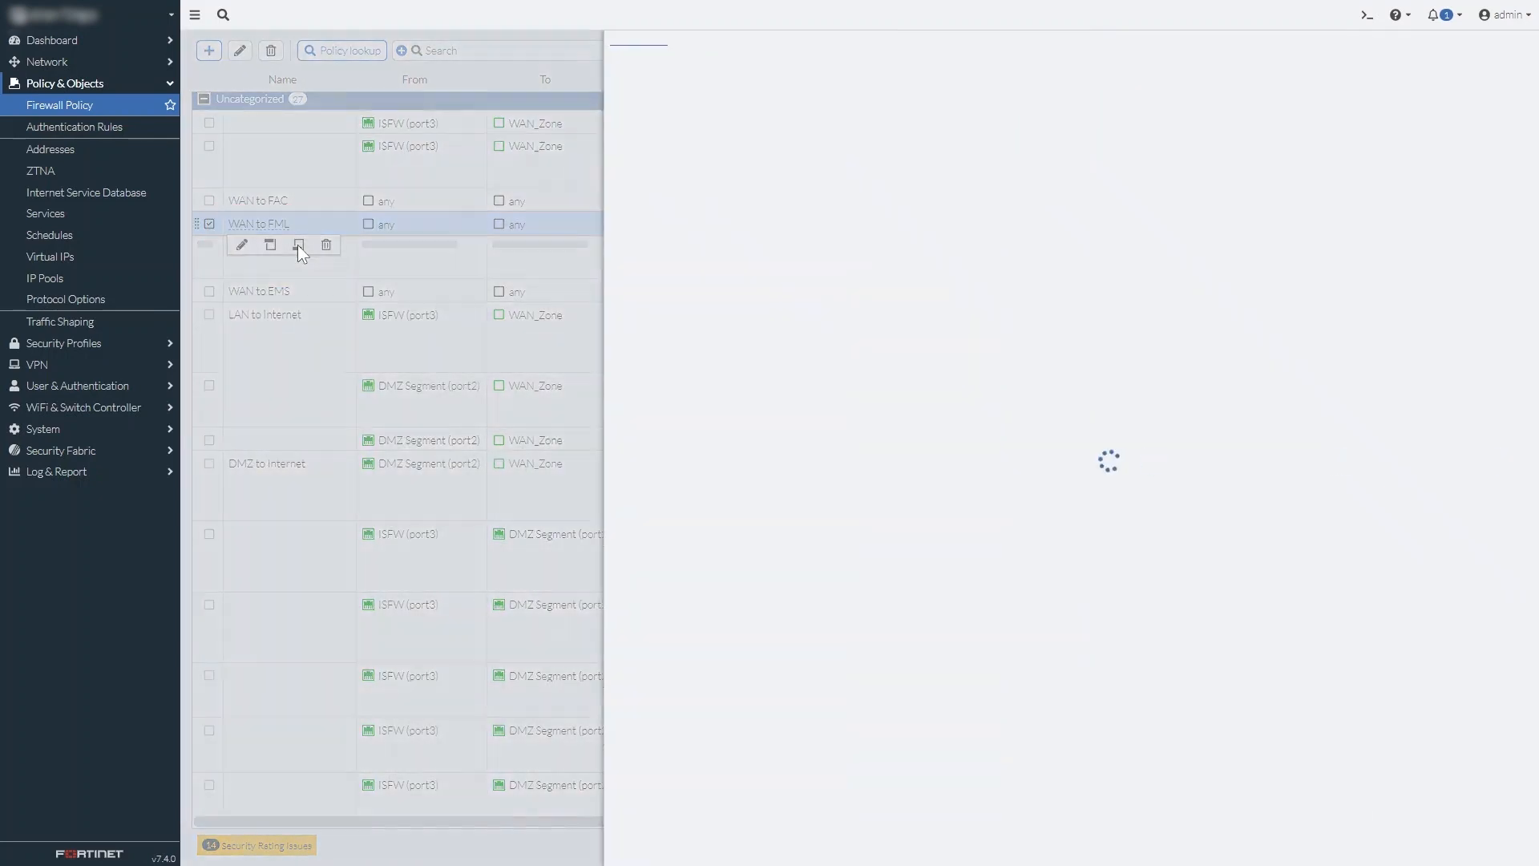
- Define a ZTNA-type 'test policy' for ZTNA-access, then multi-select policies in the list
{"action": "left_click", "coordinate": [299, 243]}
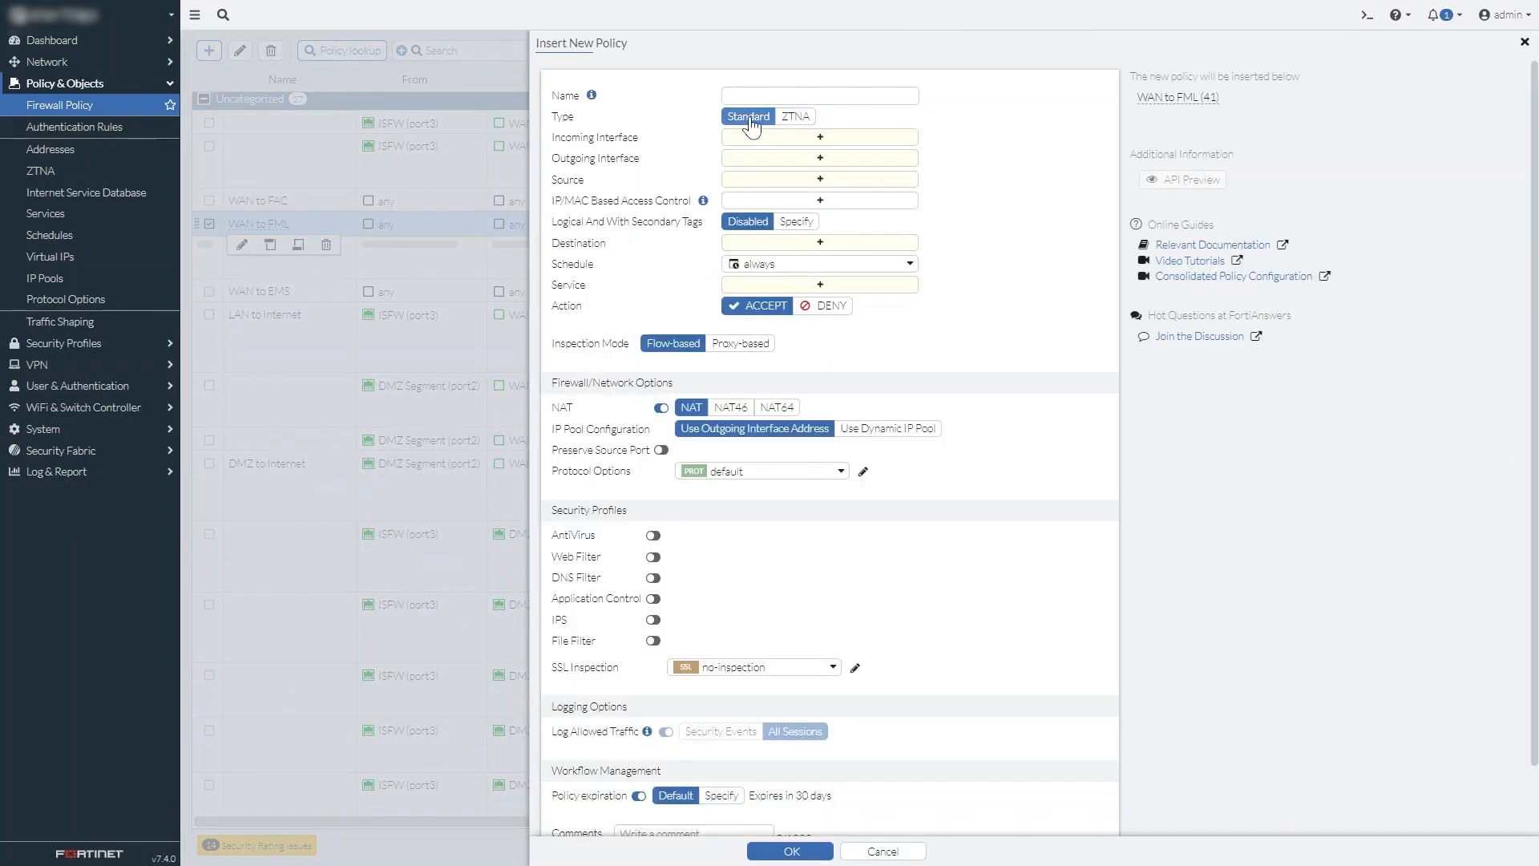
{"action": "left_click", "coordinate": [795, 115]}
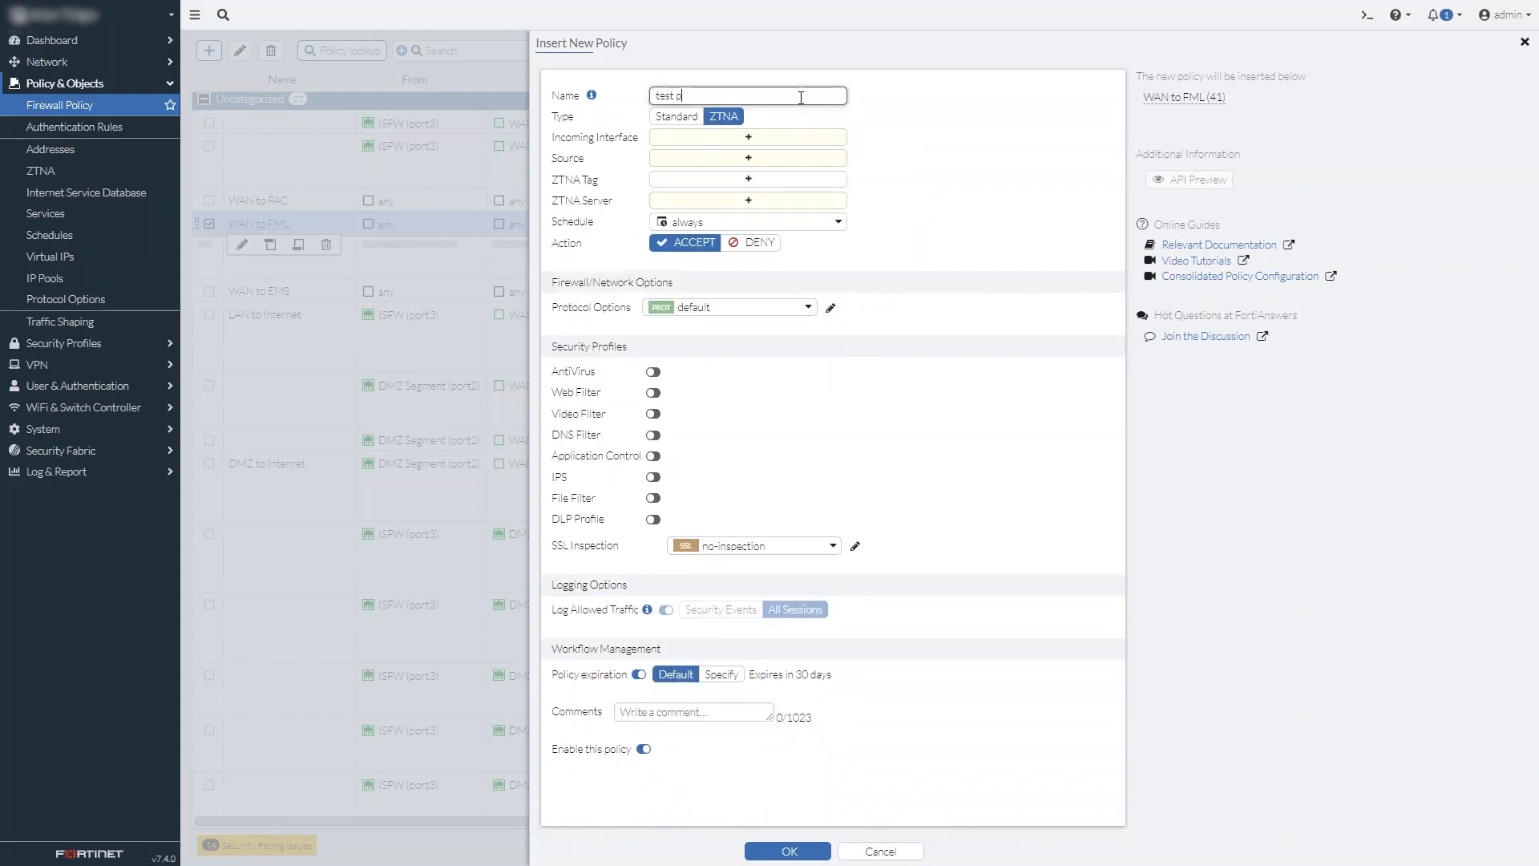
{"action": "left_click", "coordinate": [747, 136]}
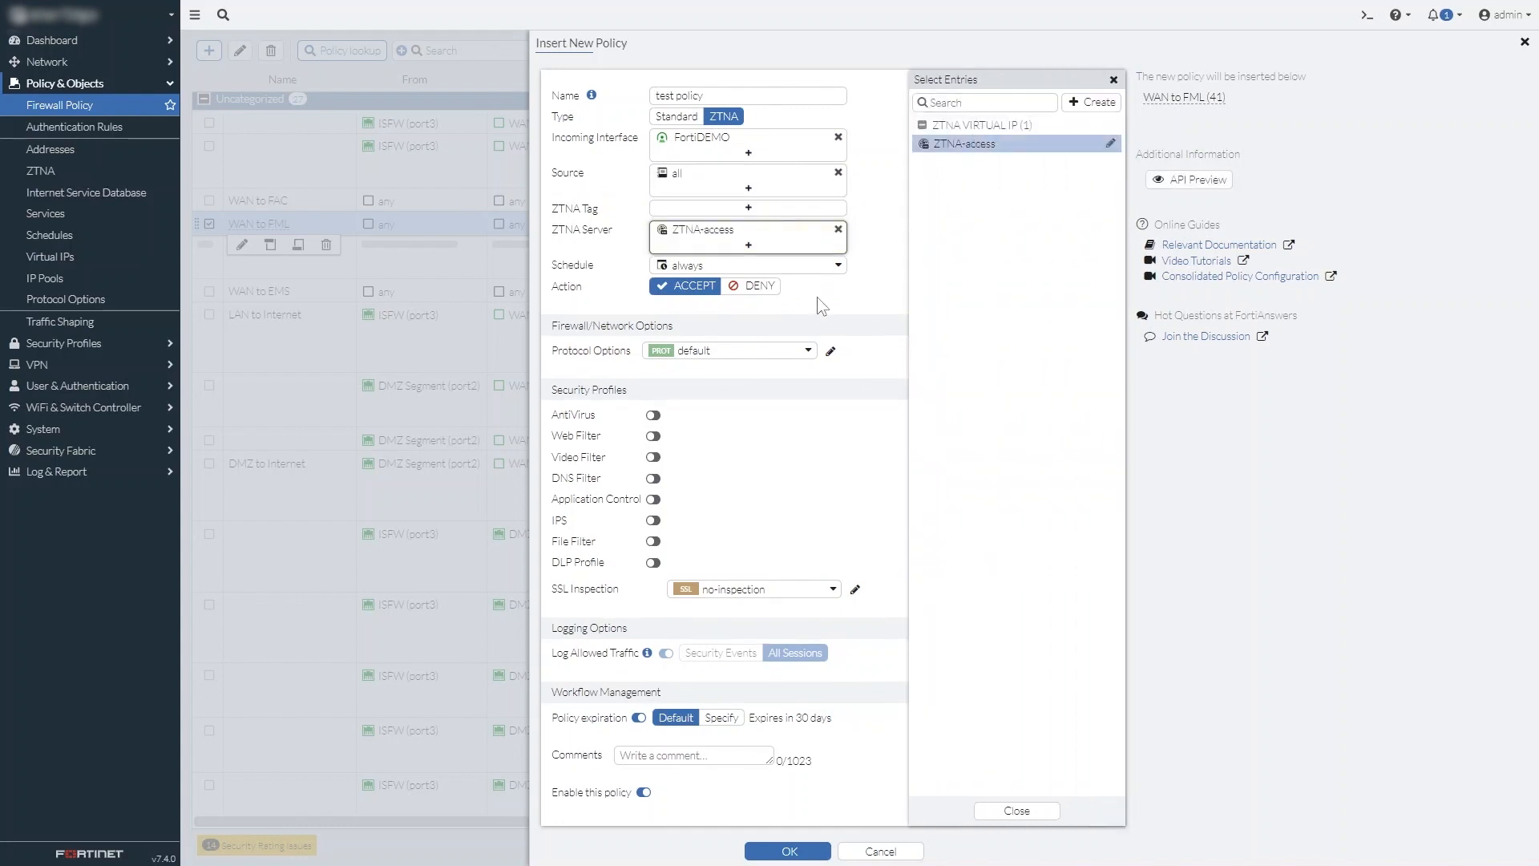
{"action": "left_click", "coordinate": [878, 851]}
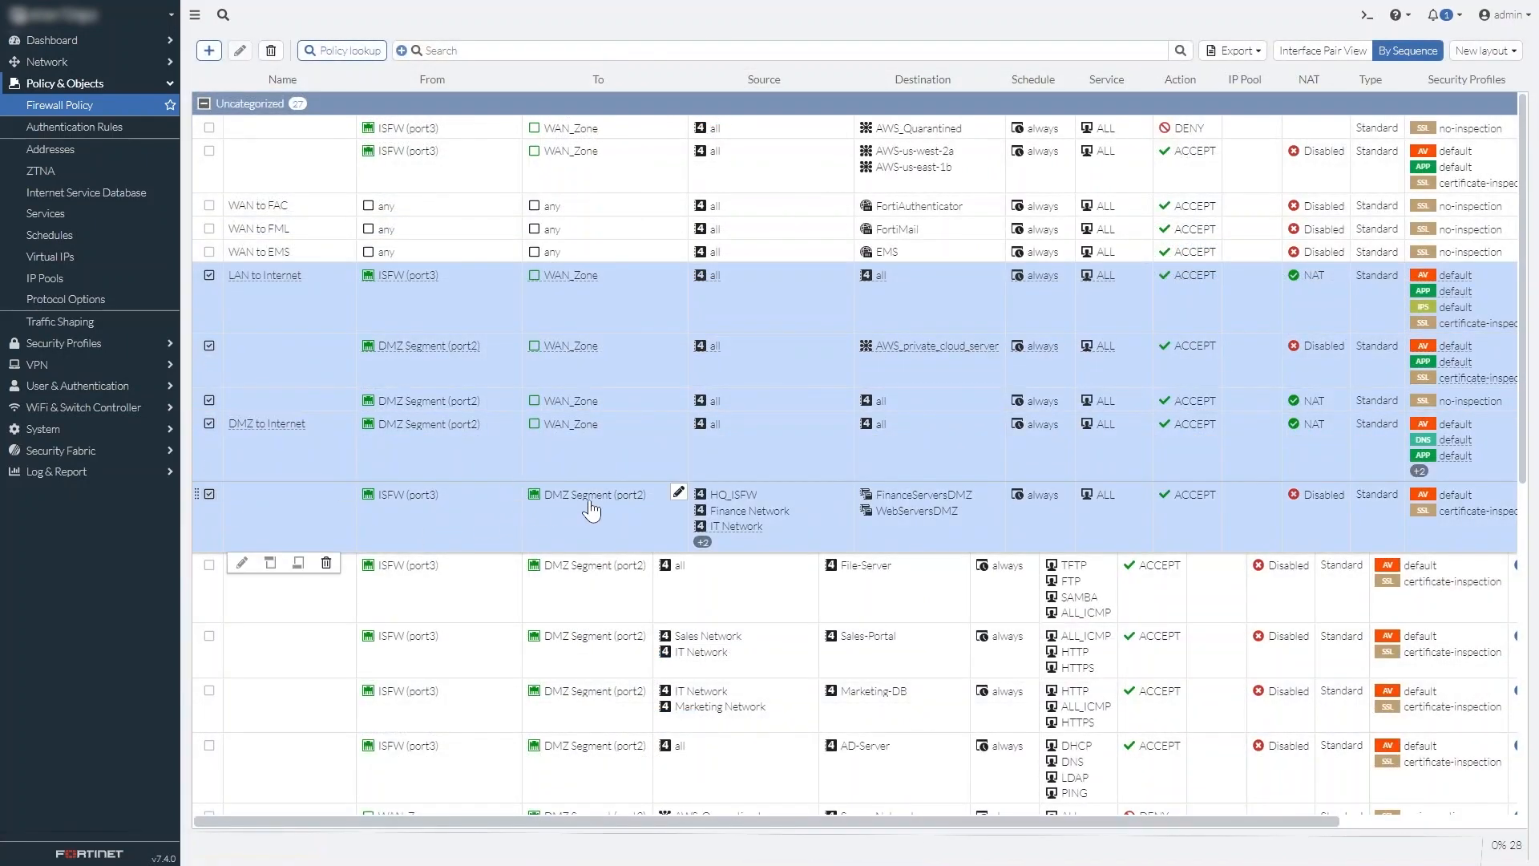
{"action": "left_click", "coordinate": [676, 494]}
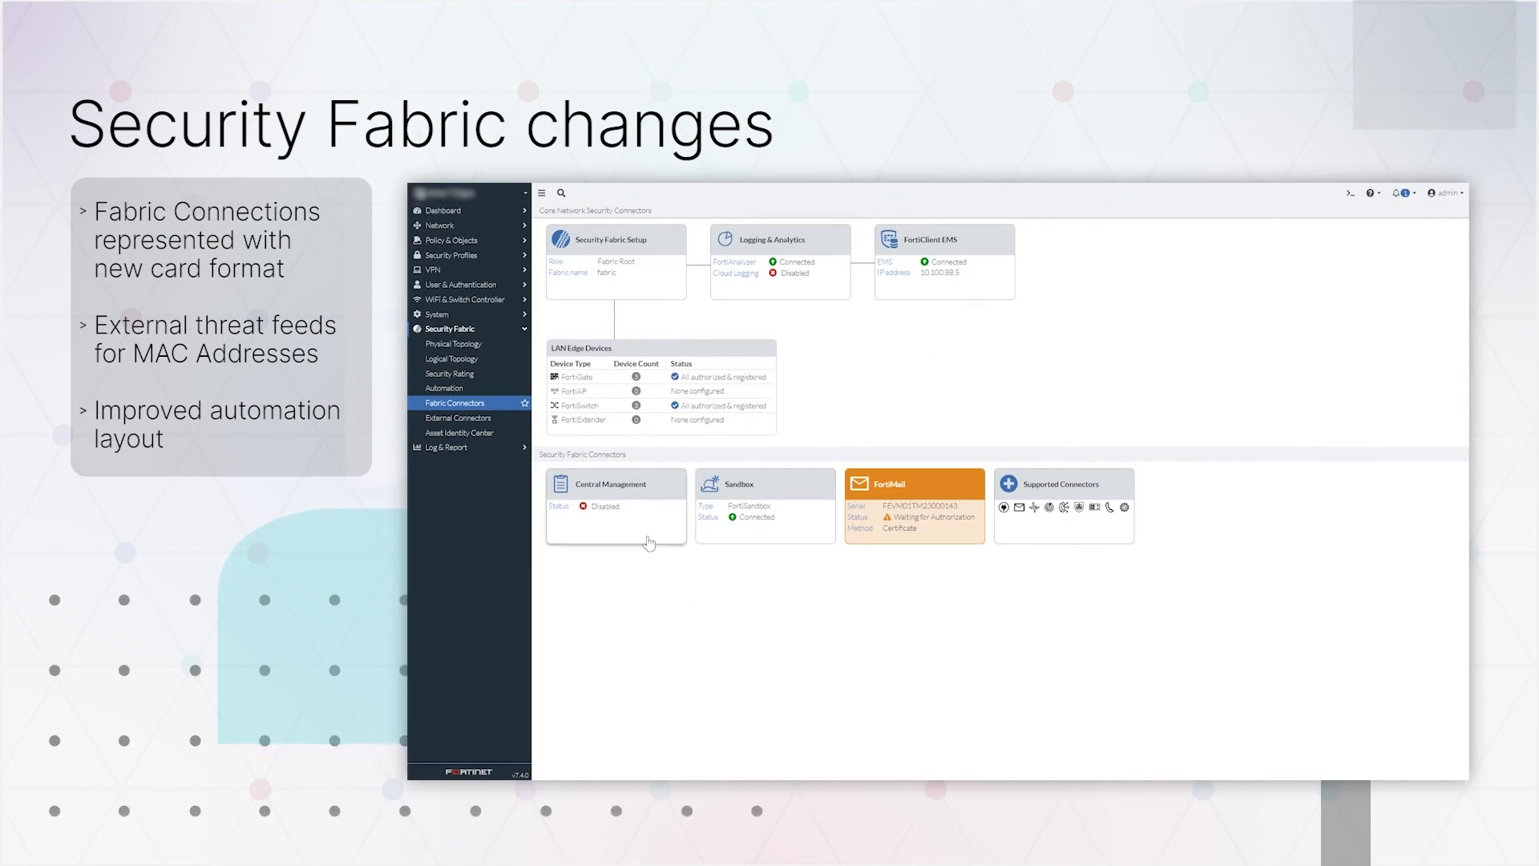
{"action": "mouse_move", "coordinate": [940, 543]}
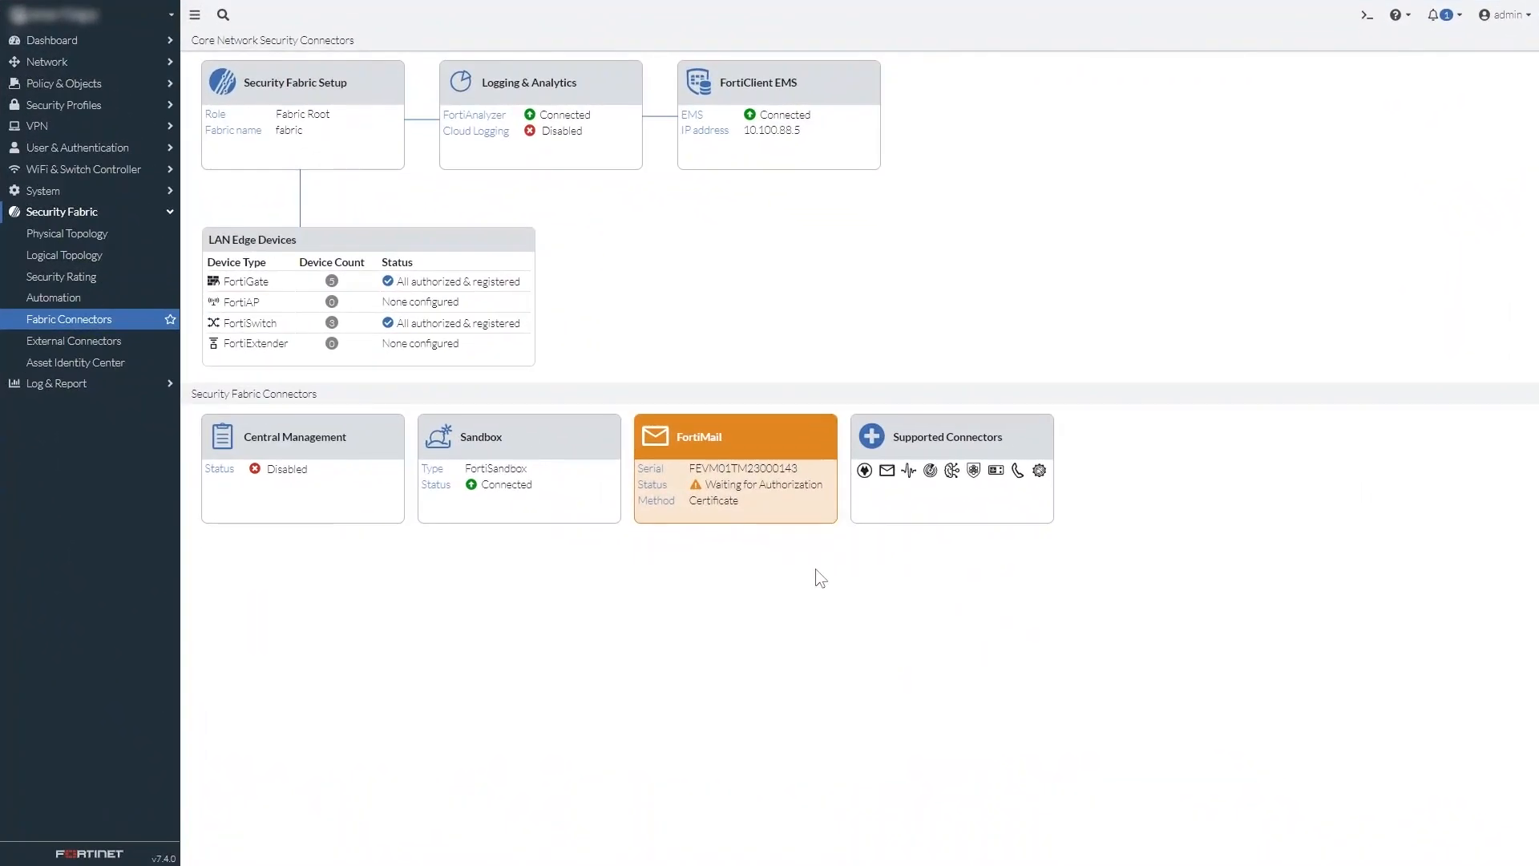
- View supported connectors and the MAC Address Threat Feed, then show the Security Fabric topology
{"action": "left_click", "coordinate": [946, 436]}
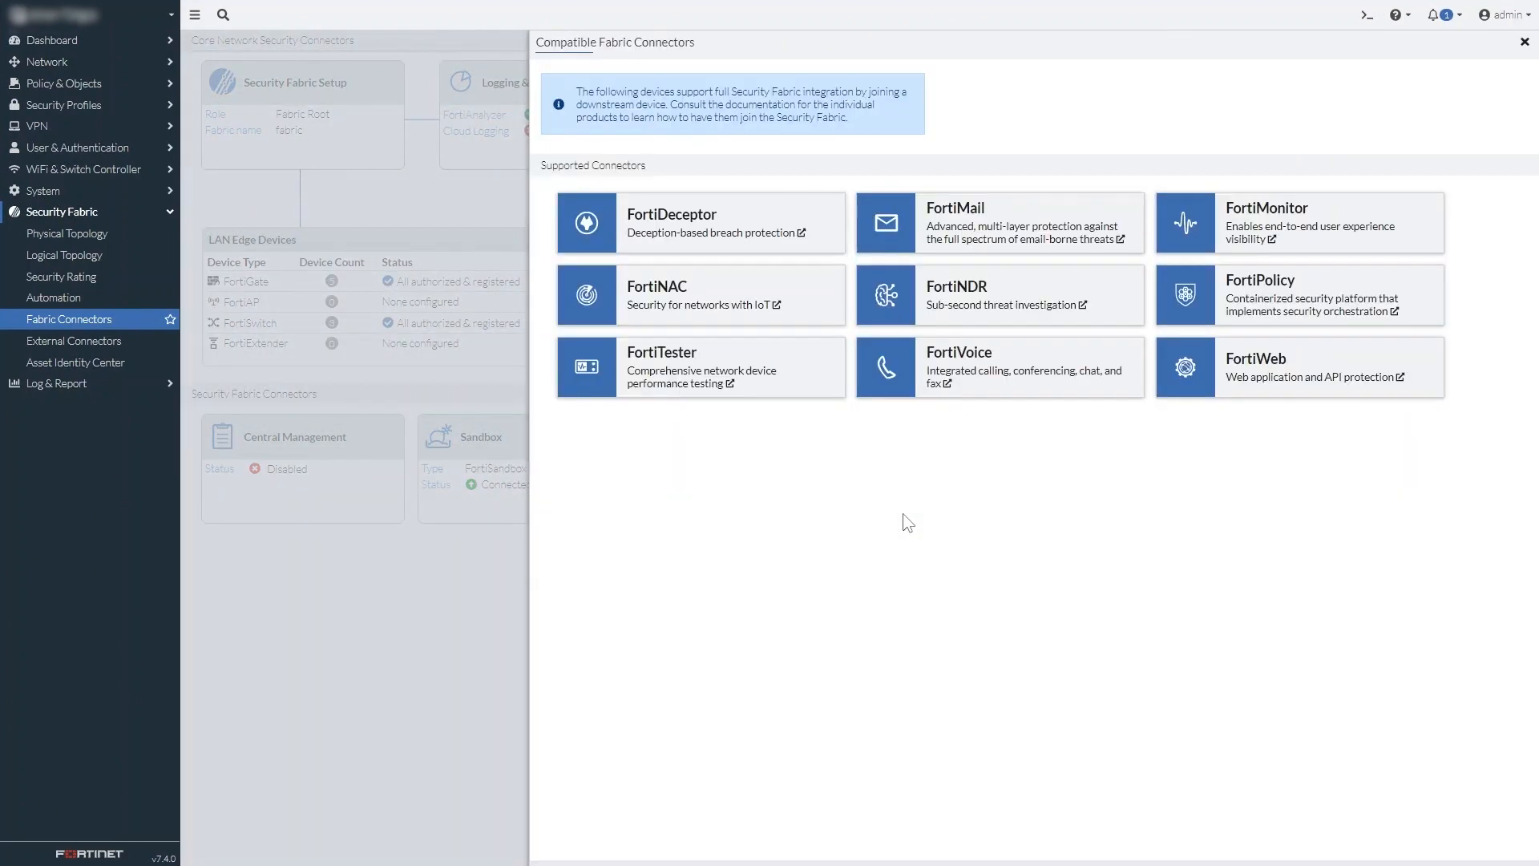
{"action": "left_click", "coordinate": [74, 340]}
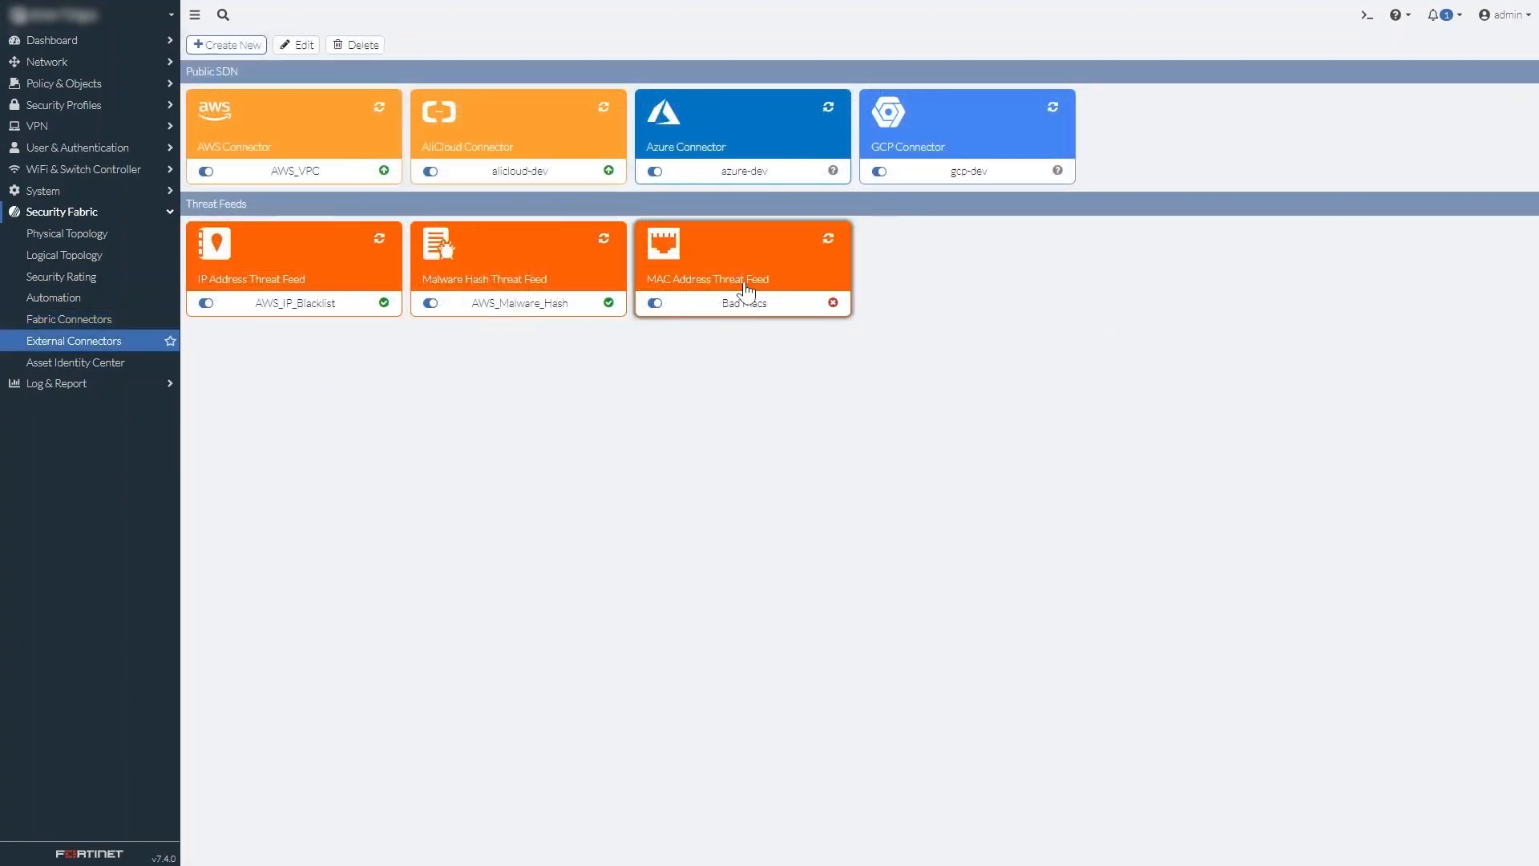
{"action": "double_click", "coordinate": [740, 264]}
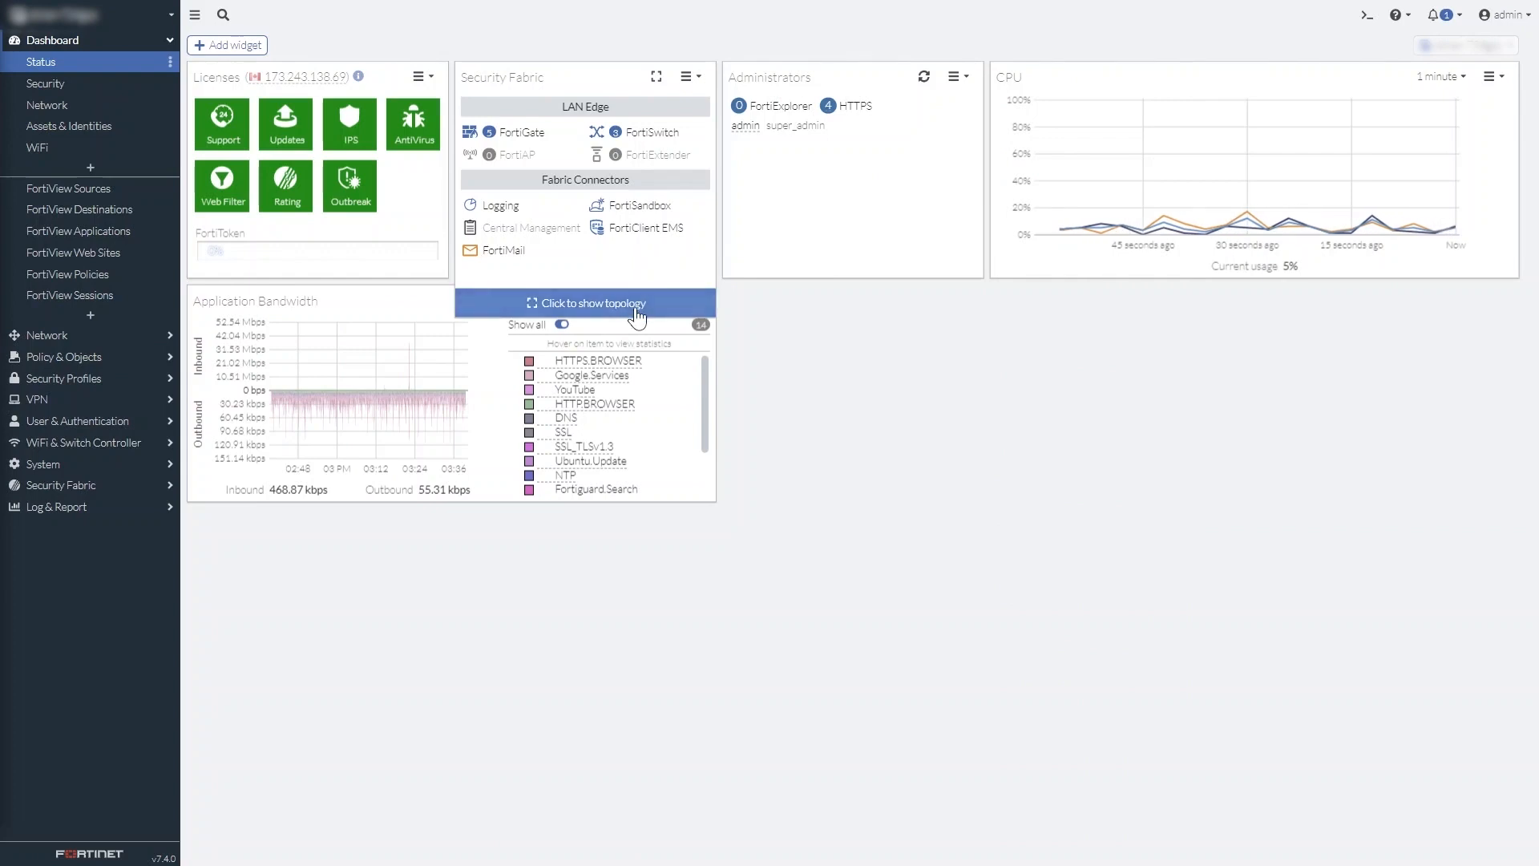
{"action": "left_click", "coordinate": [593, 303]}
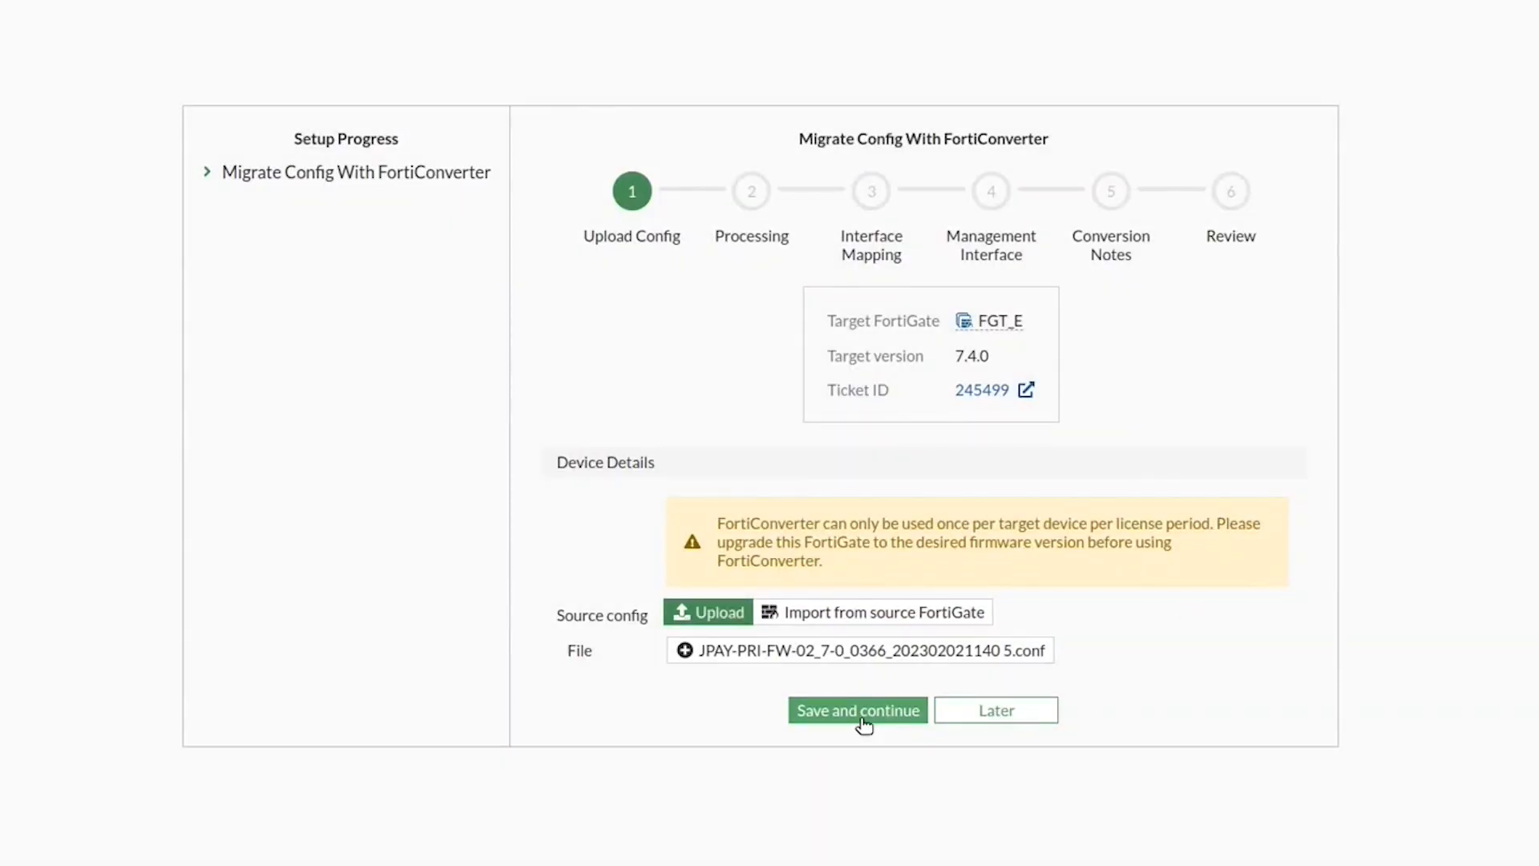
- Save and continue with the uploaded source config to start conversion processing
{"action": "left_click", "coordinate": [856, 710]}
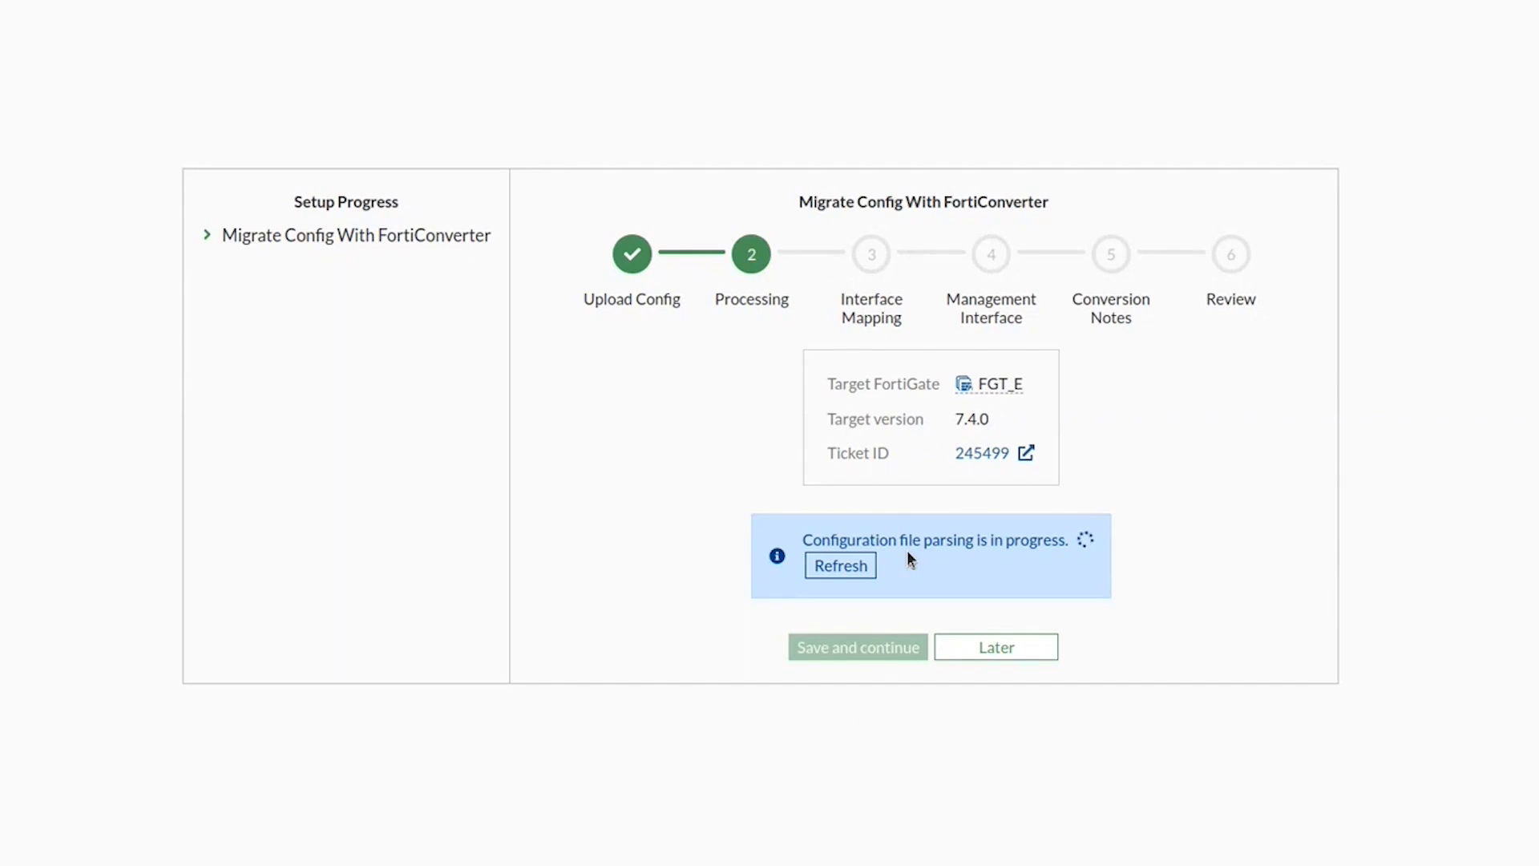